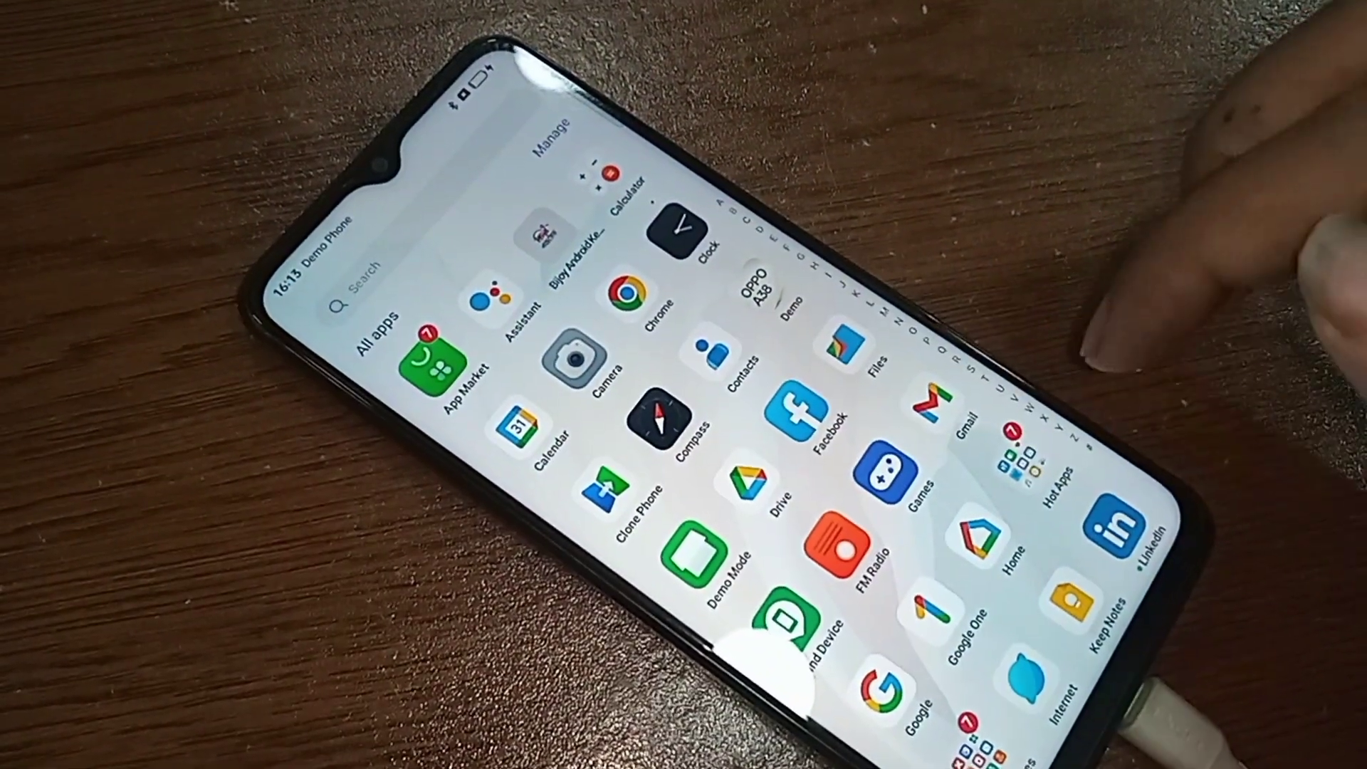
Enable the double-tap to lock and double-tap to wake or turn off screen toggles.
{"action": "scroll", "scroll_direction": "down", "scroll_amount": 3}
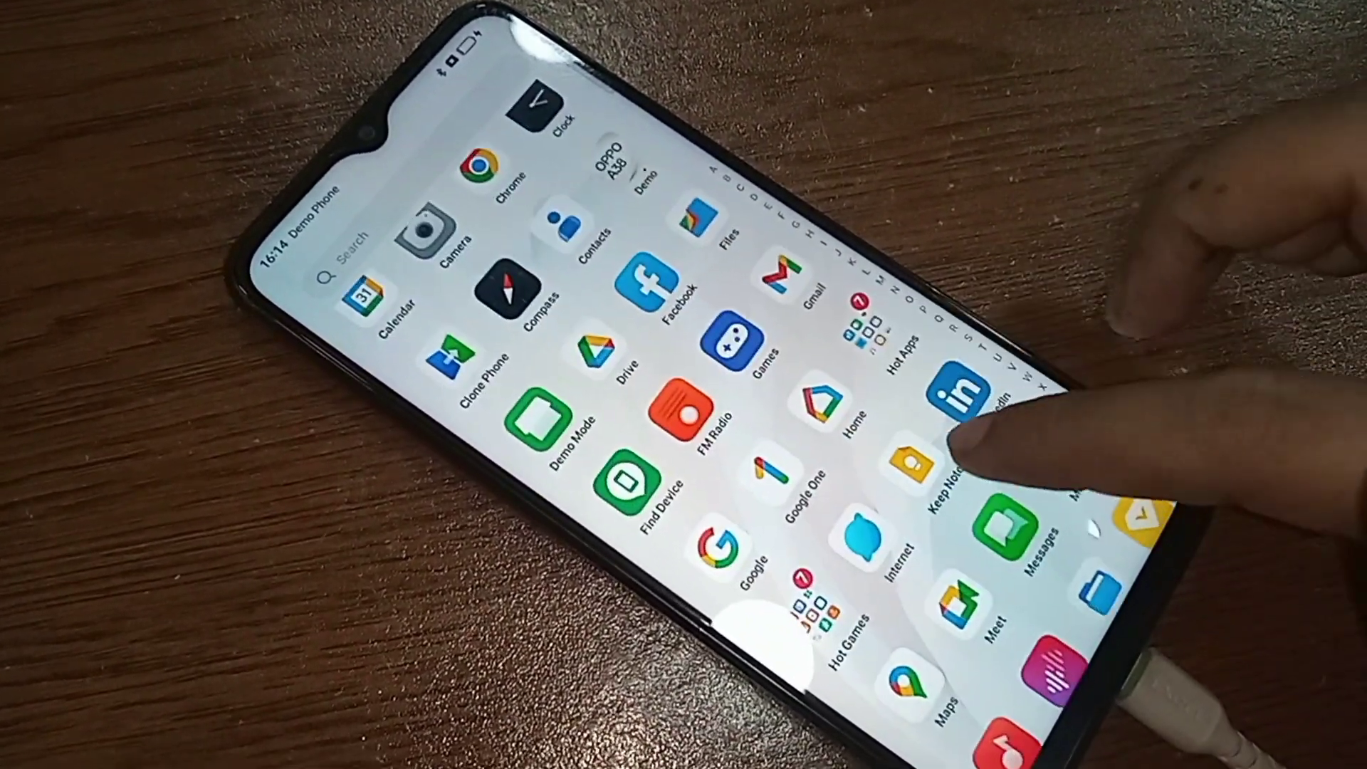
{"action": "scroll", "scroll_direction": "down", "scroll_amount": 3}
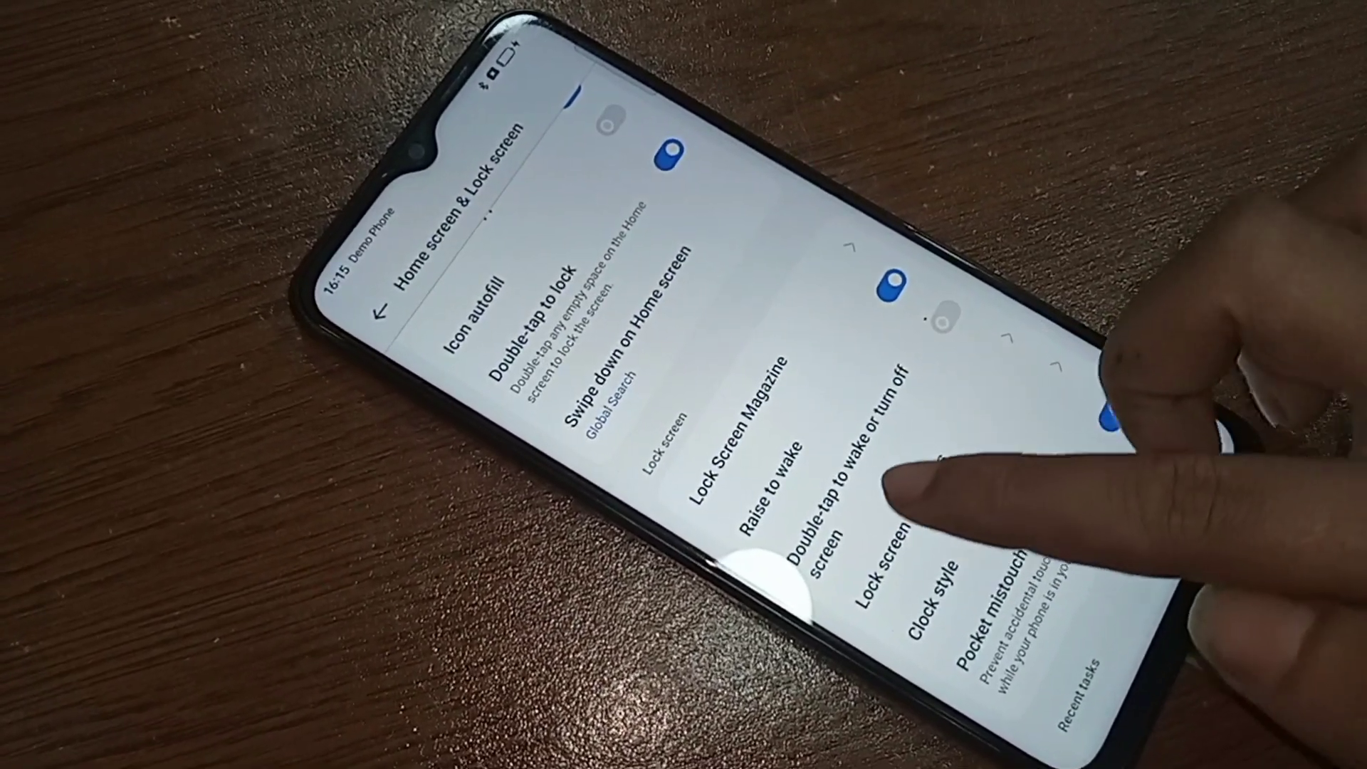
{"action": "left_click", "coordinate": [1125, 418]}
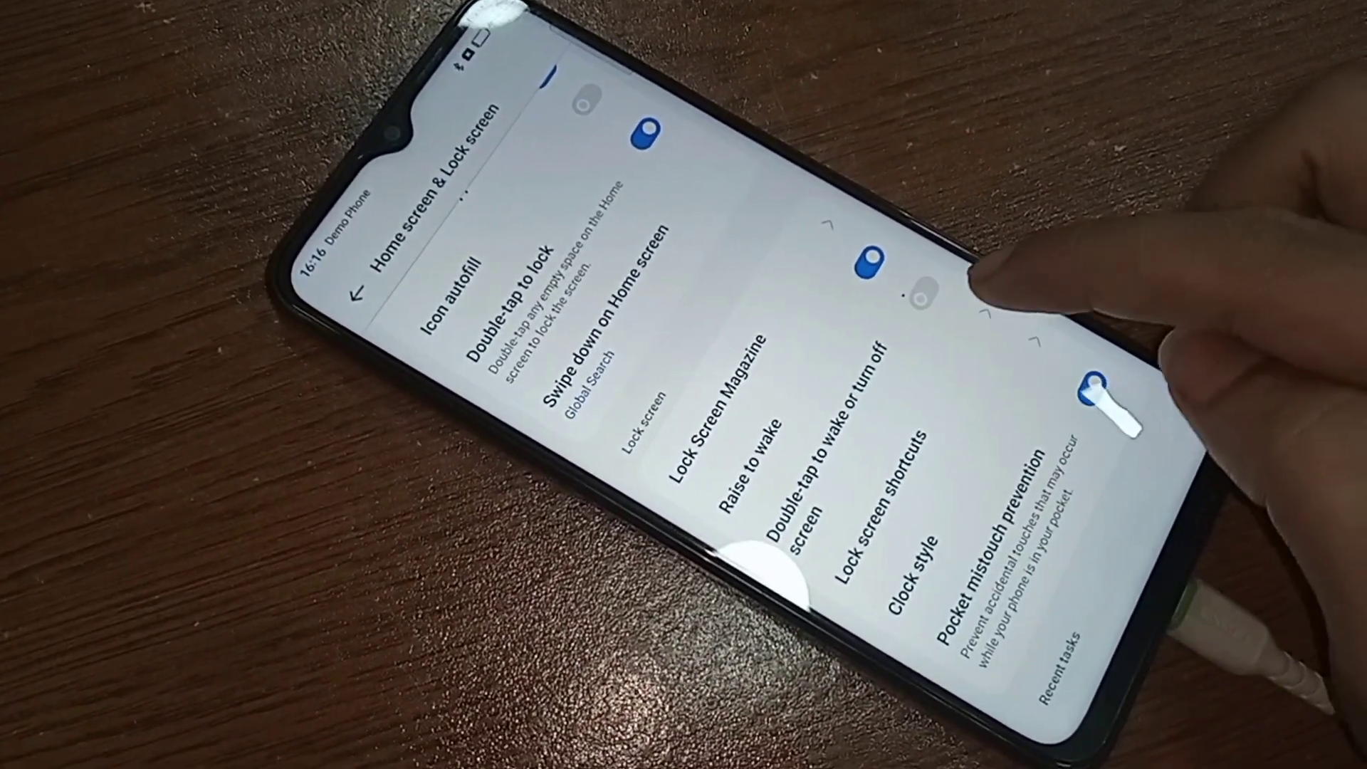